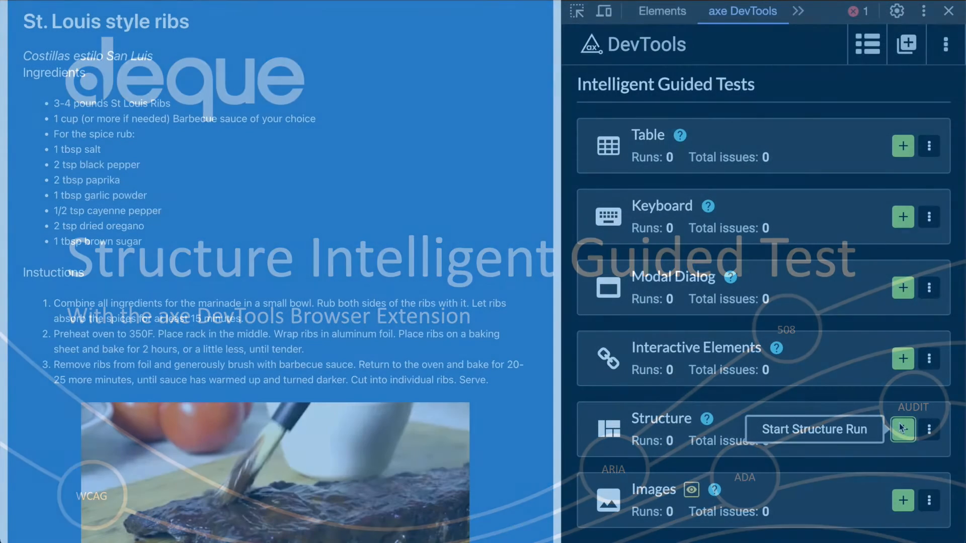
Step: Launch a new Structure guided test on the recipe page from the Structure card
left_click(903, 429)
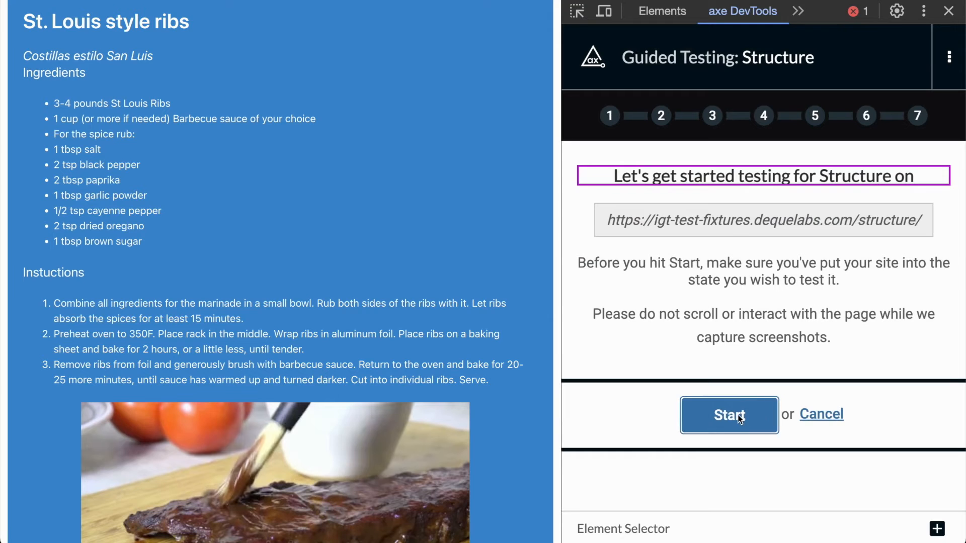
Step: Start the test and flag the three H6 recipe-step headings as not real headings
left_click(729, 414)
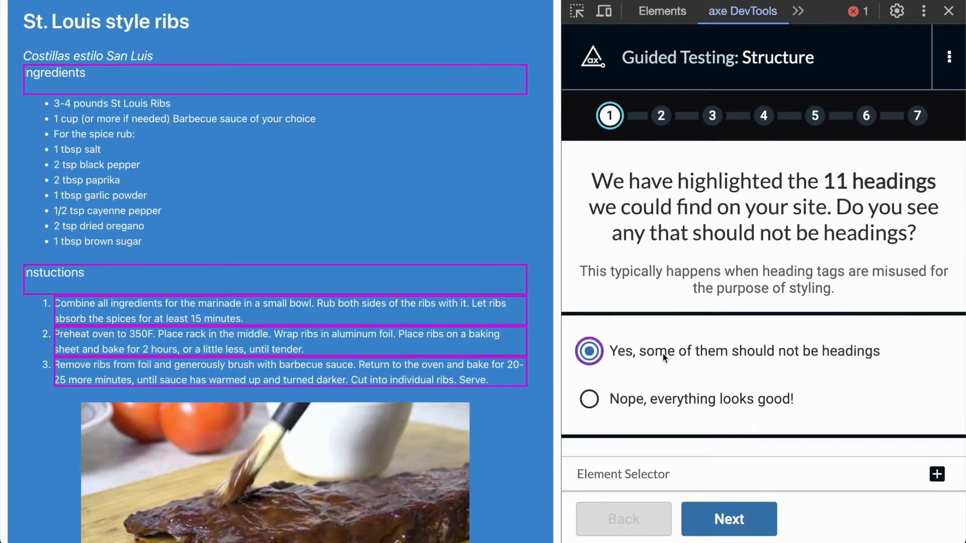
left_click(730, 519)
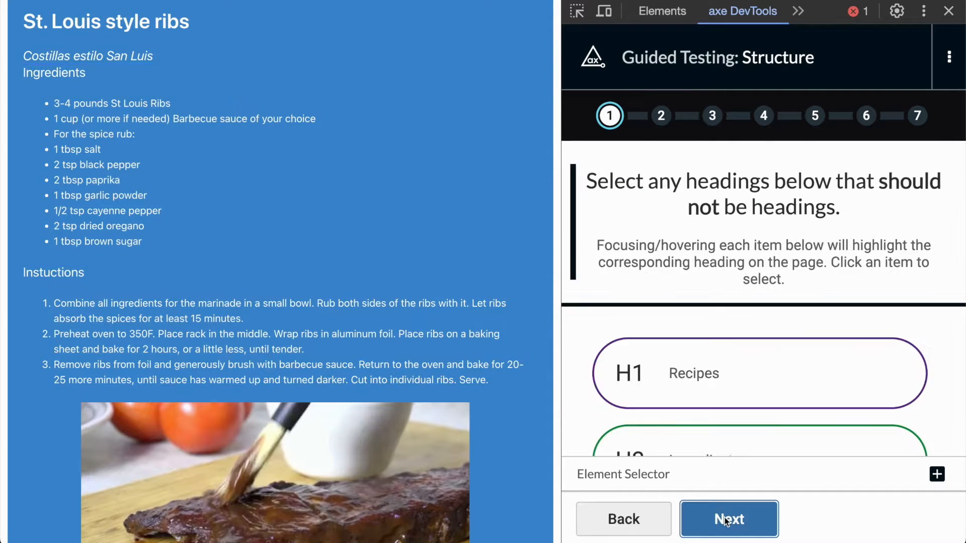
left_click(729, 518)
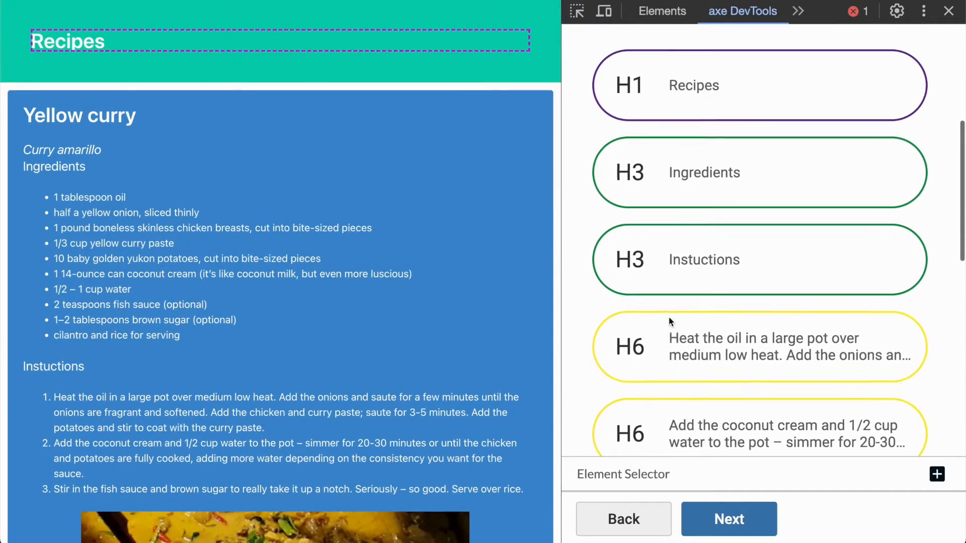
scroll("down", 3)
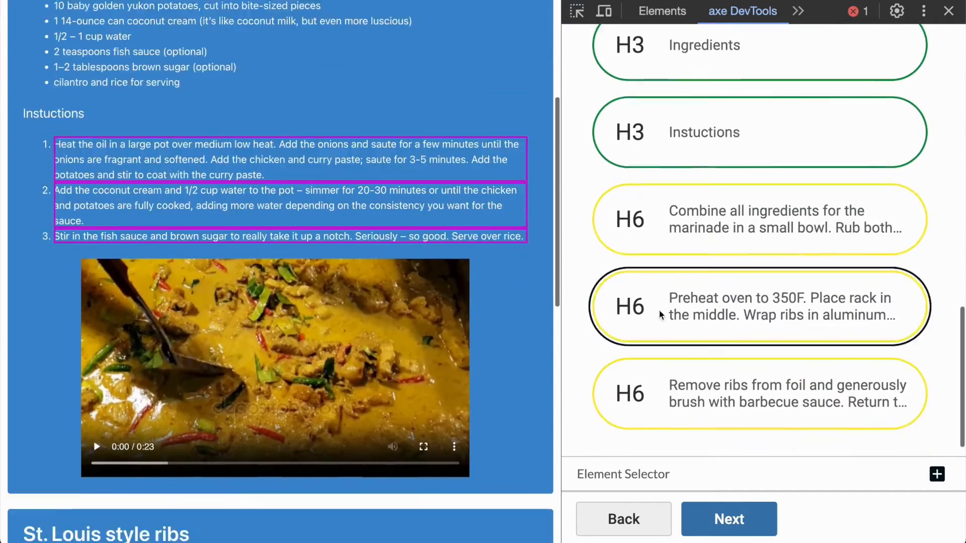
left_click(729, 518)
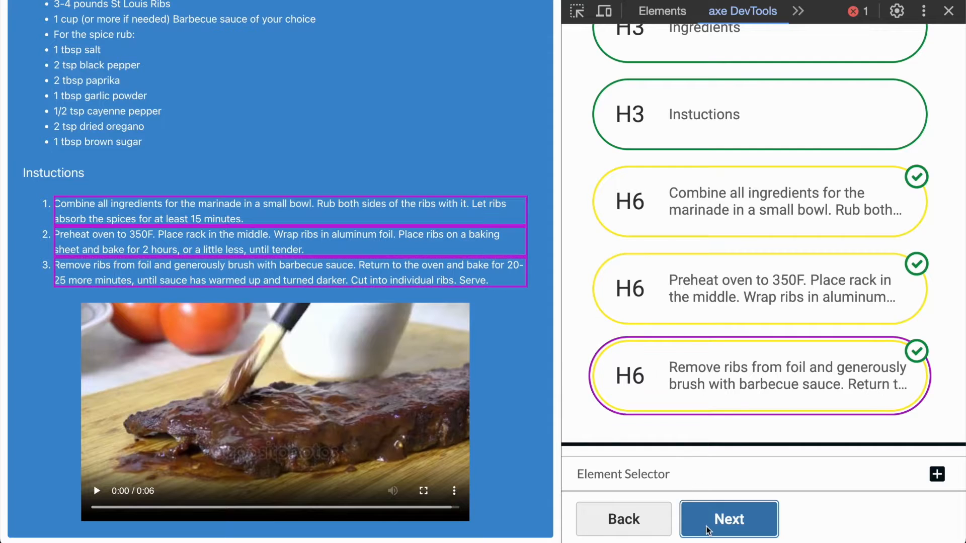
left_click(728, 518)
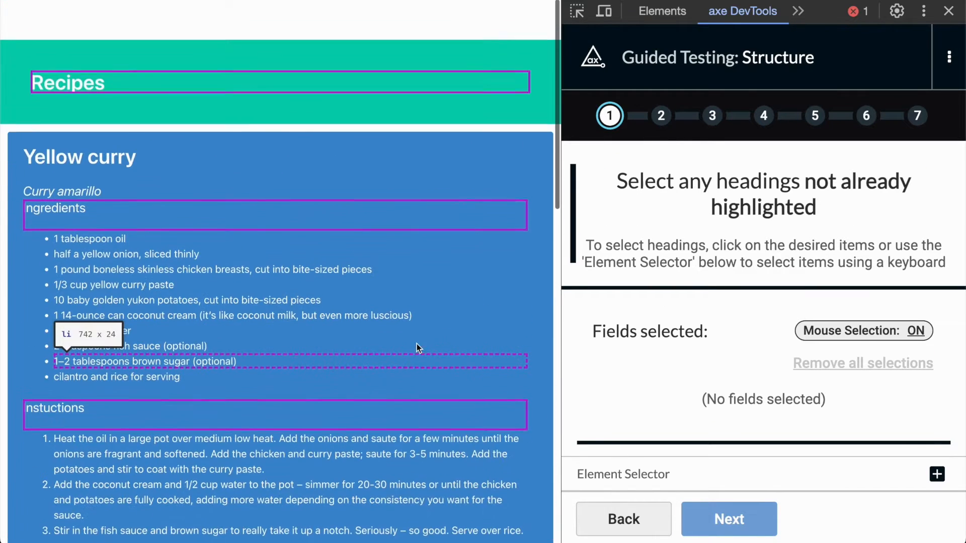
Step: Add four recipe titles and subtitles, including Yellow curry and Curry amarillo, as missed headings
left_click(79, 157)
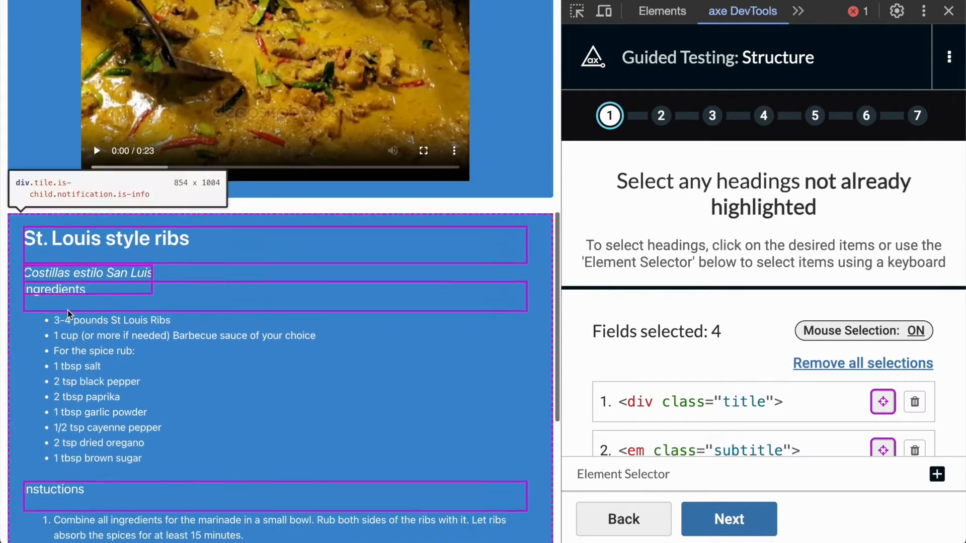
scroll("down", 3)
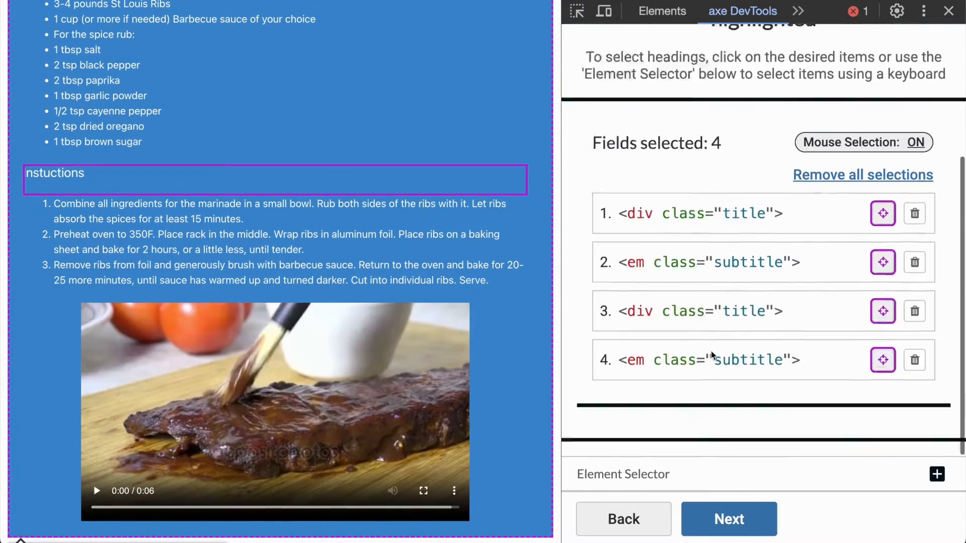
left_click(729, 519)
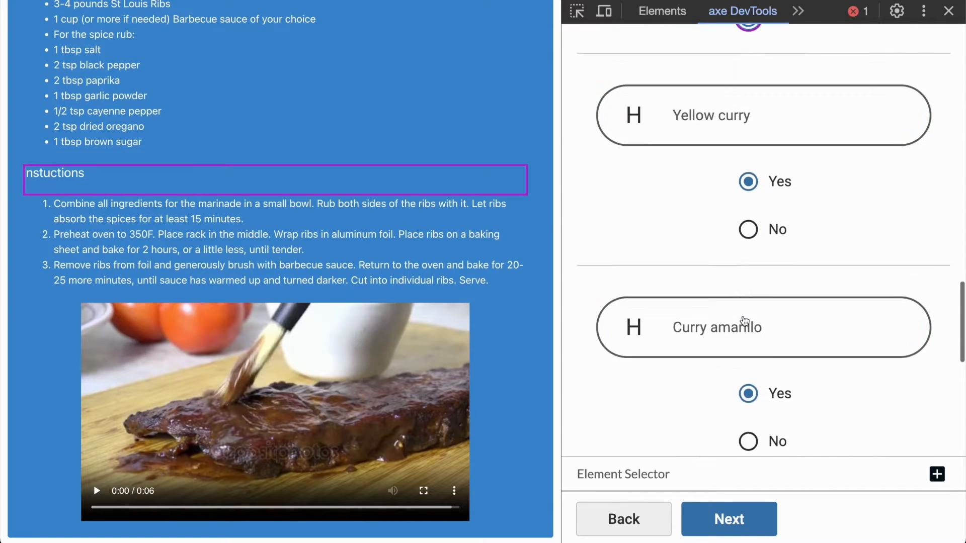
Step: Keep Yes for every added heading to finish the headings step
left_click(728, 519)
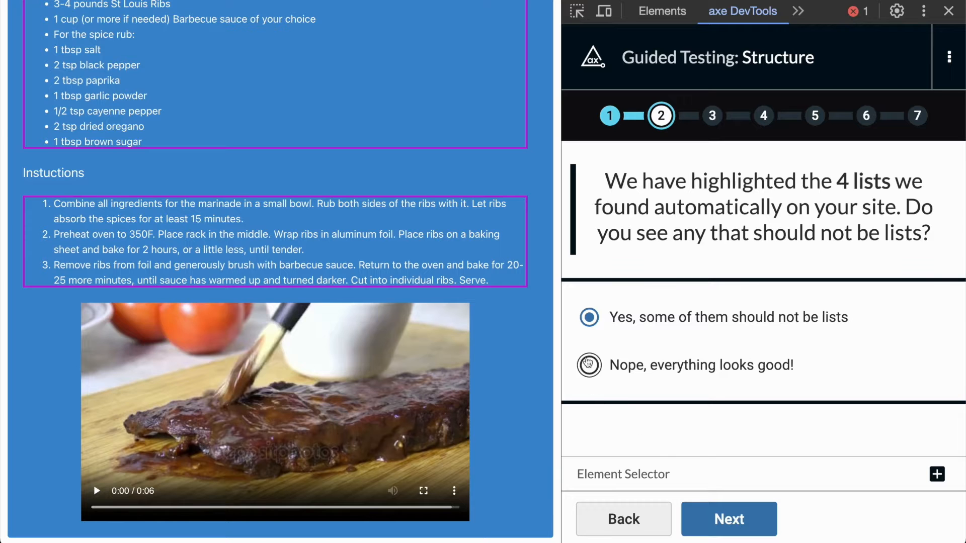
Step: Answer 'Nope, everything looks good!' and 'Nope, nothing is missing!' for the four lists
left_click(588, 365)
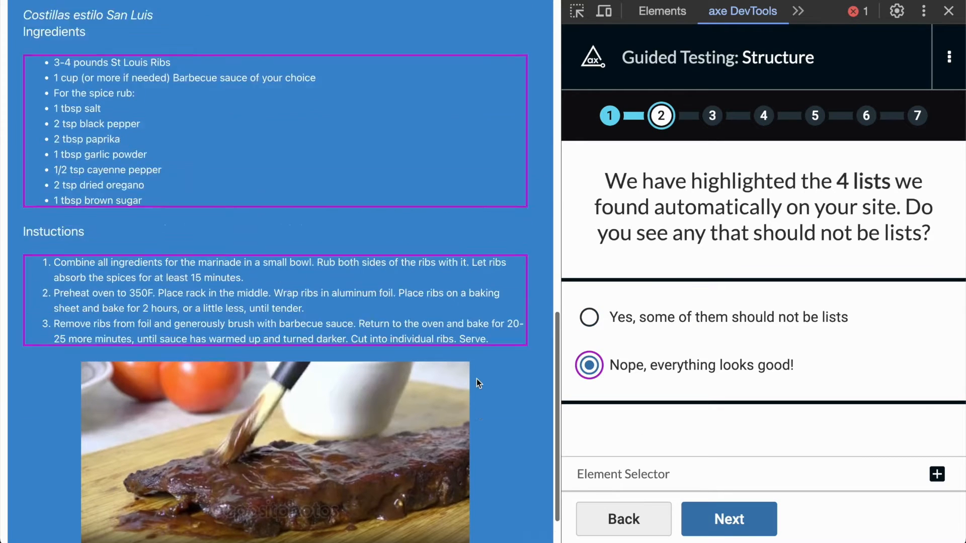
left_click(729, 519)
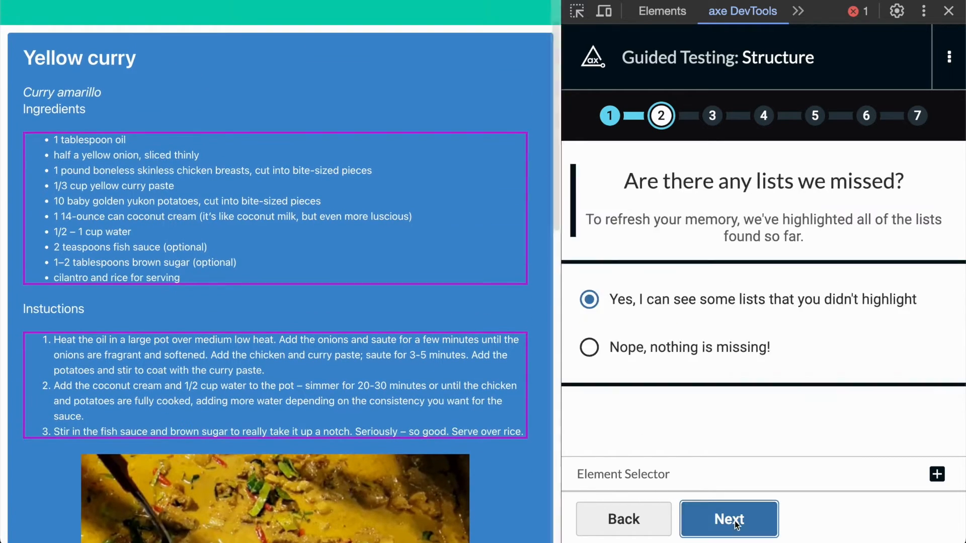
left_click(588, 347)
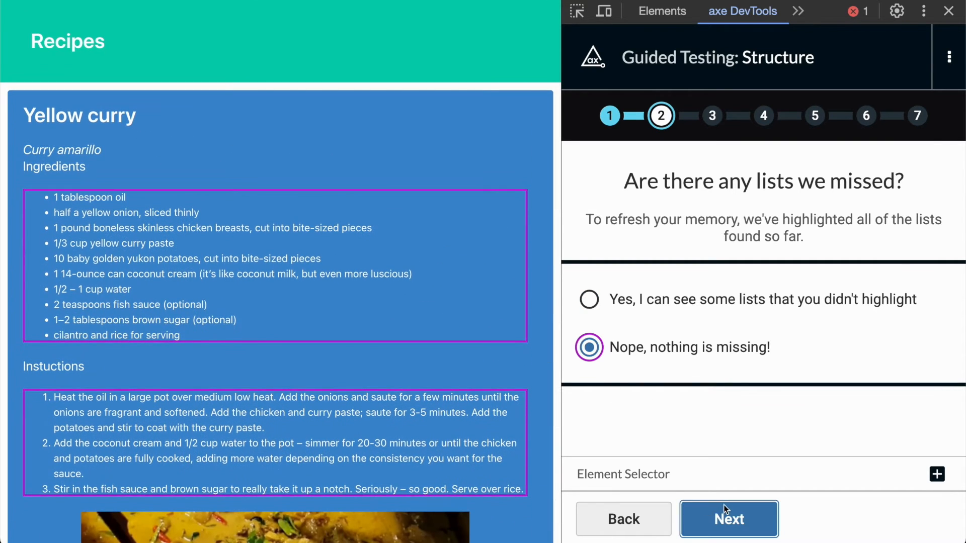
left_click(729, 518)
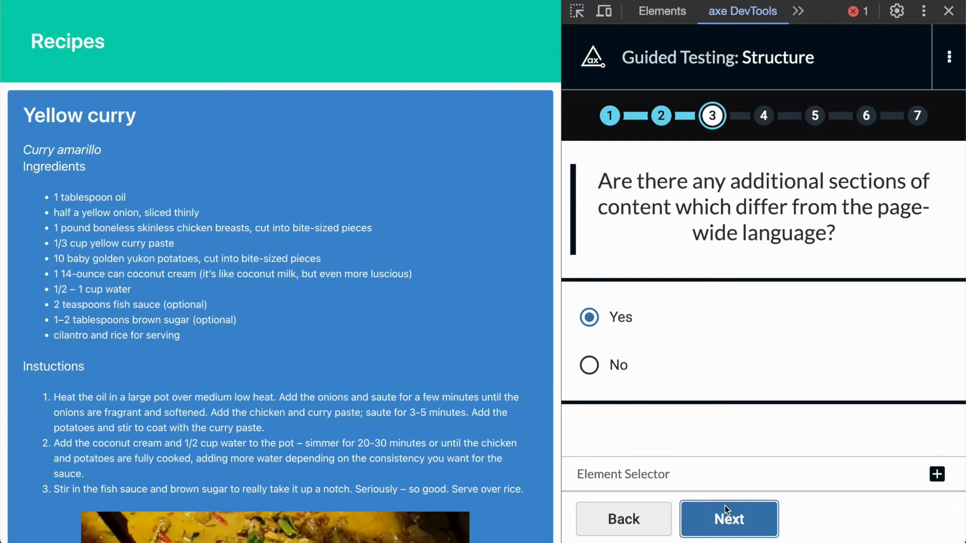
Step: Mark the two Spanish em subtitles as content in a different language
left_click(588, 318)
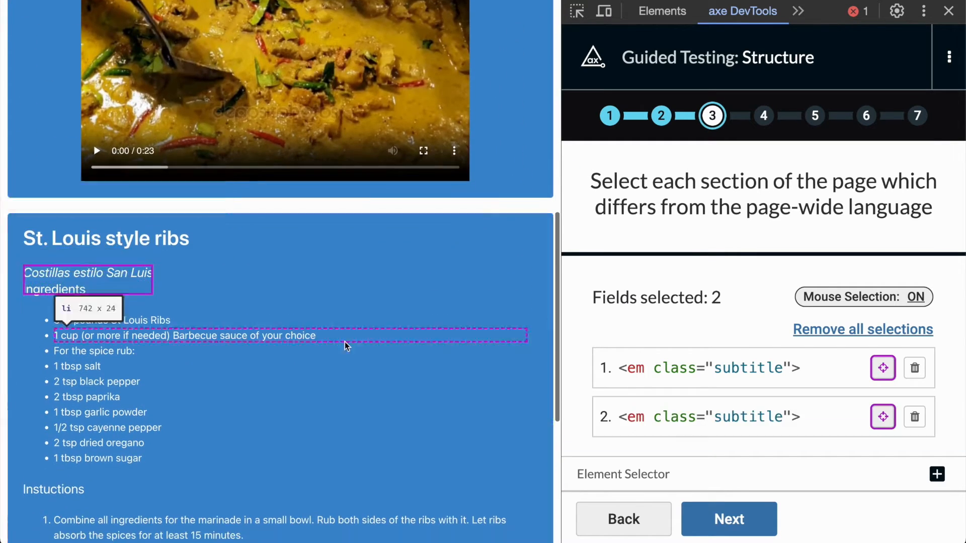
left_click(728, 518)
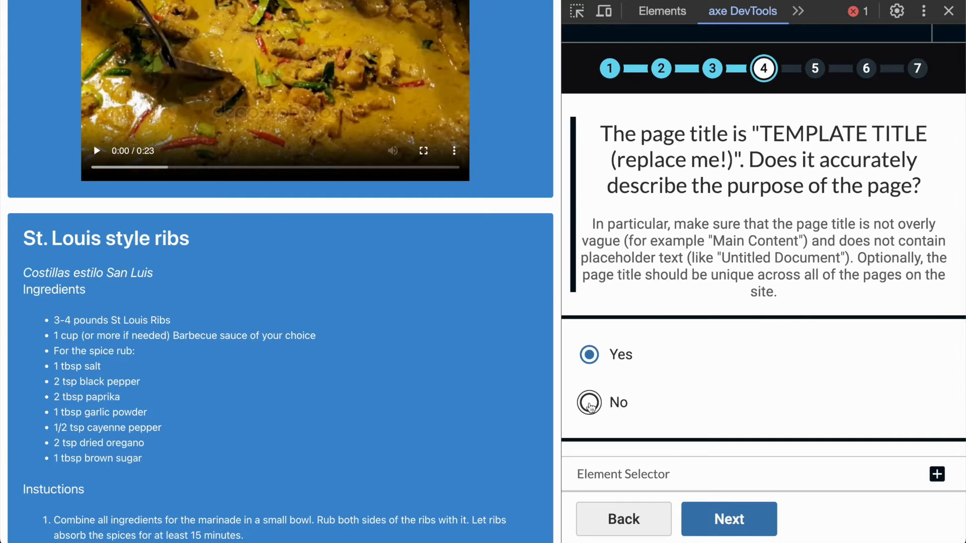
Step: Answer No for page title and application role, complete media, yielding 21 issues
left_click(588, 402)
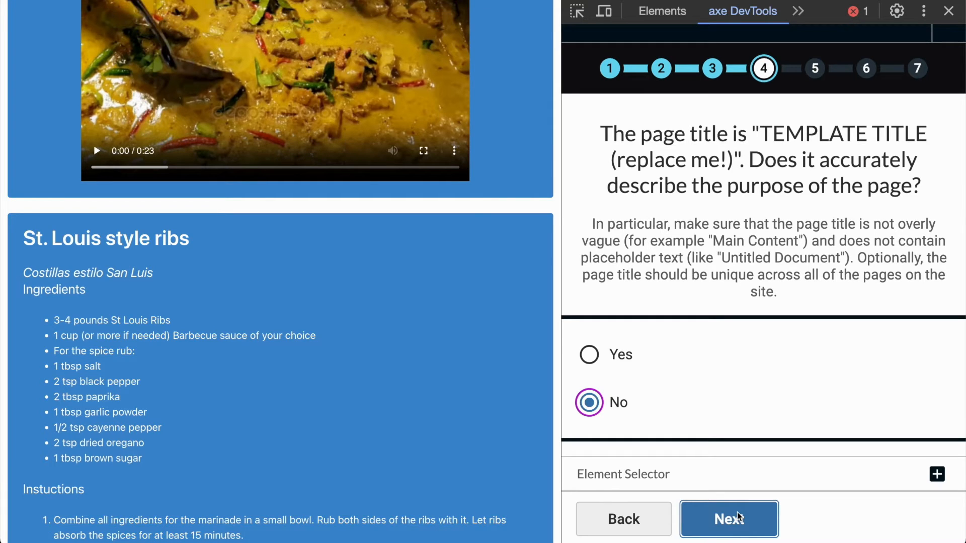
left_click(728, 519)
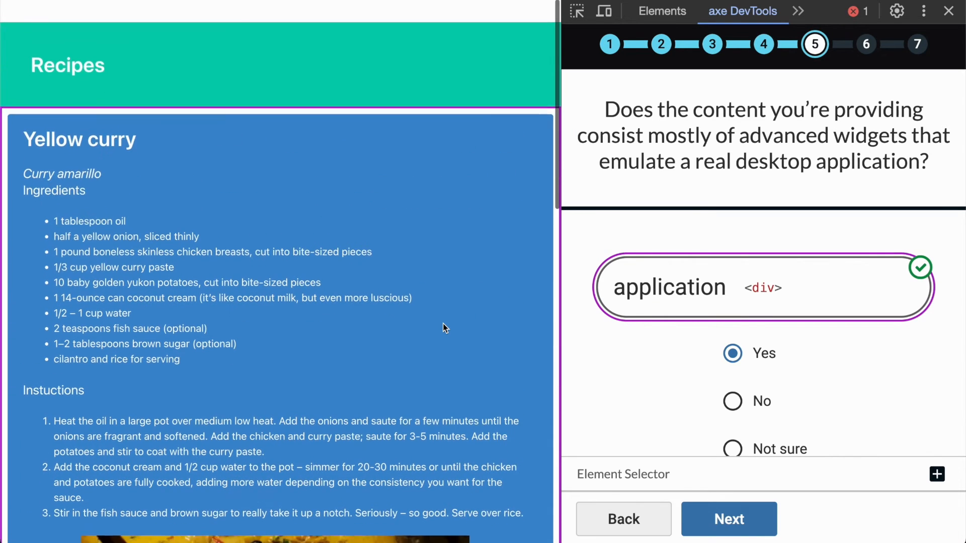
left_click(733, 401)
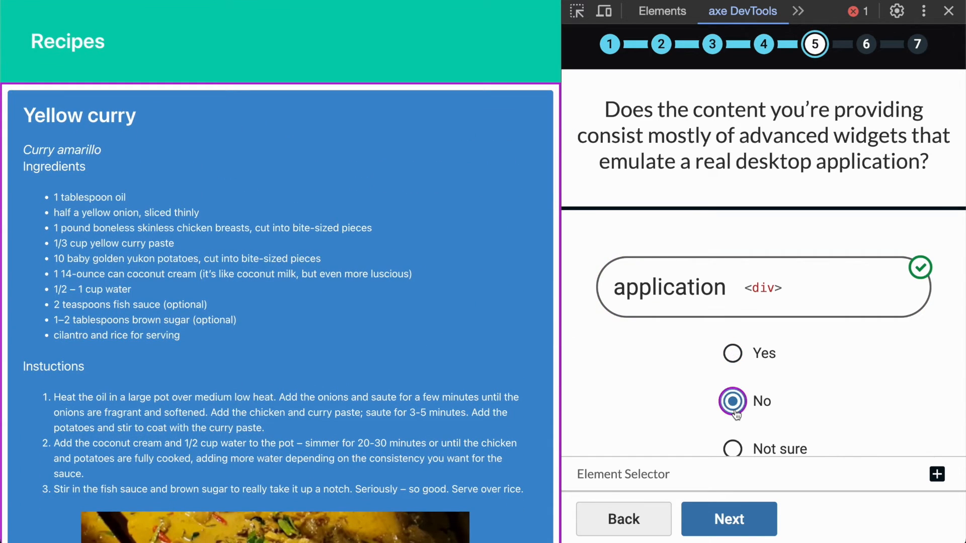
left_click(729, 519)
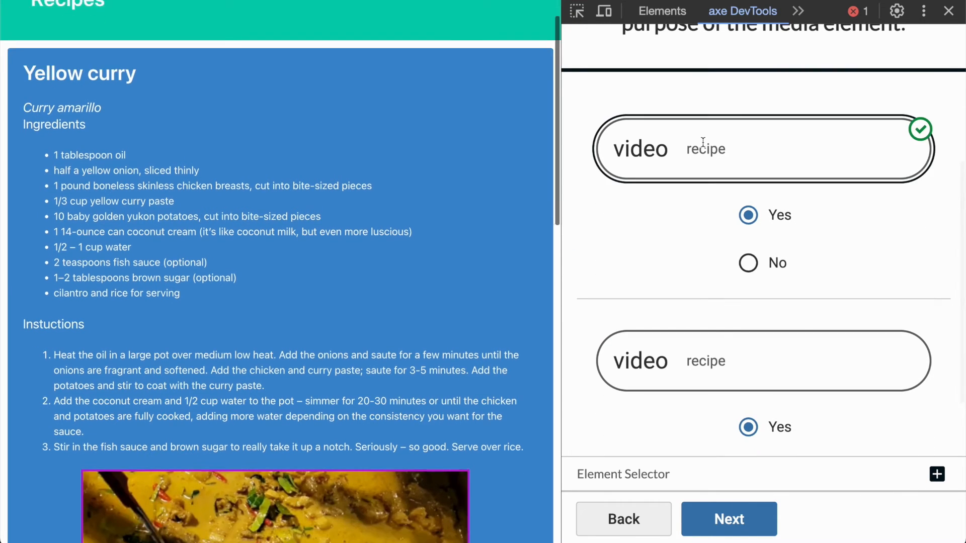
left_click(749, 262)
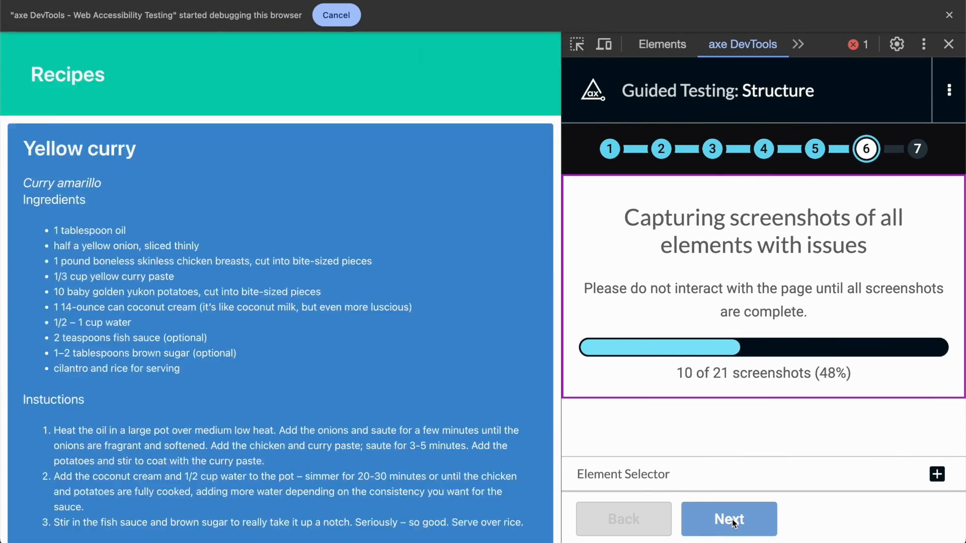
left_click(729, 519)
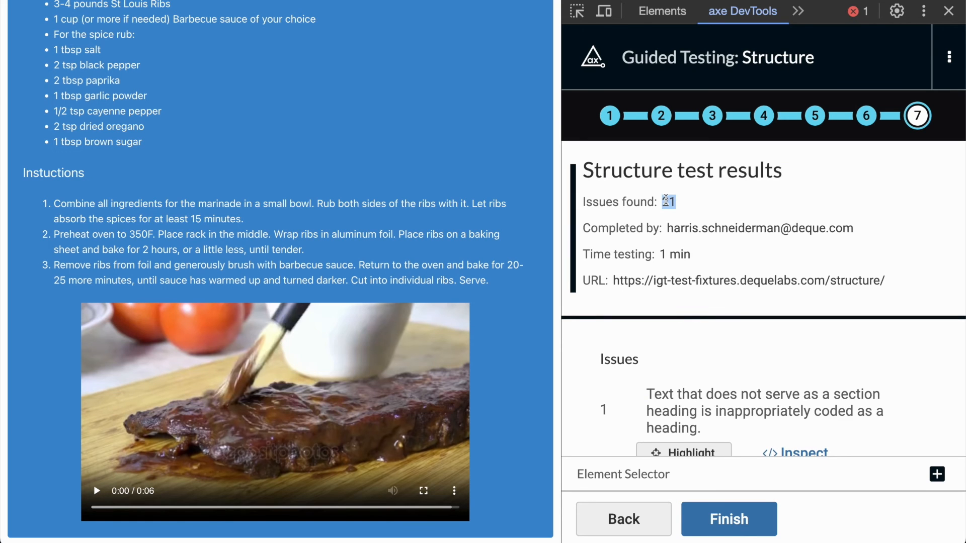
Step: Scroll through the 21 Structure issues and finalize the test with Finish
scroll("down", 3)
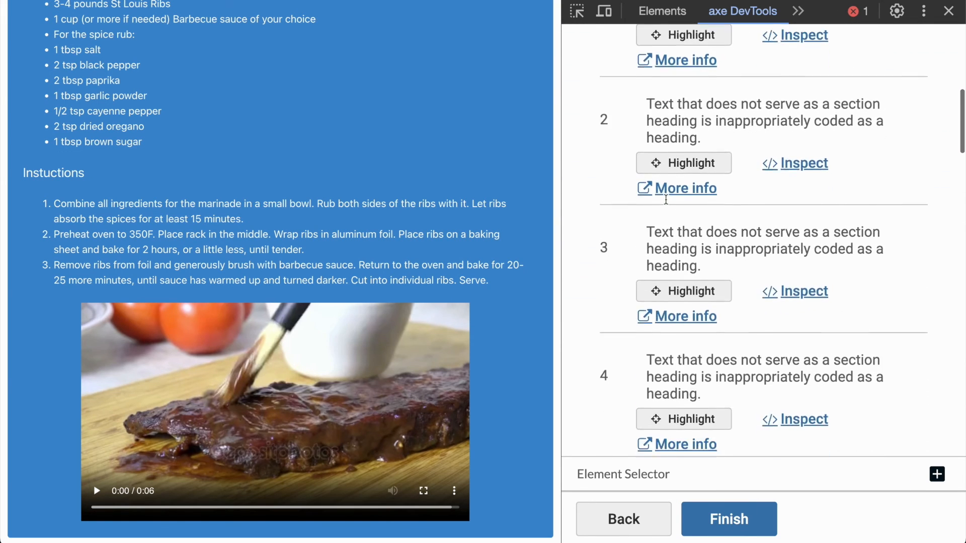
scroll("down", 3)
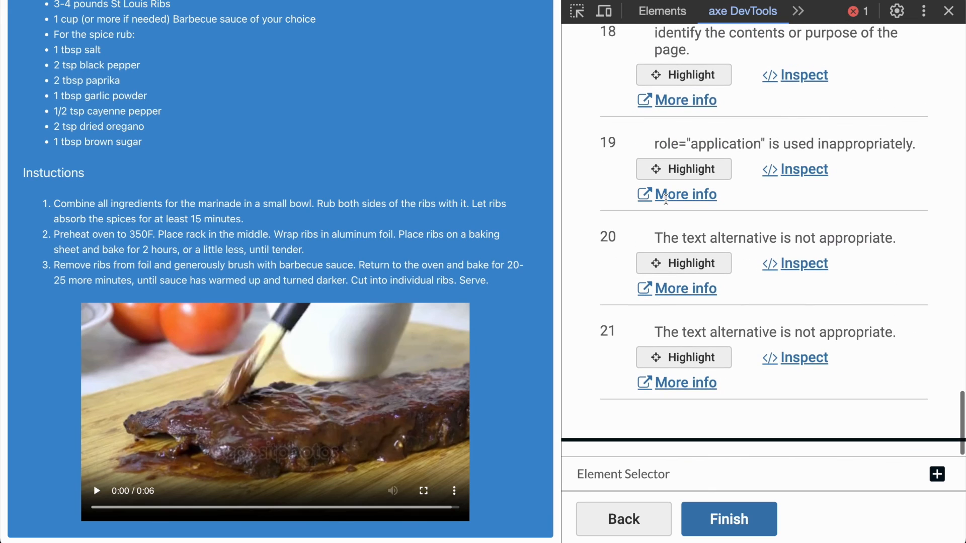
left_click(729, 519)
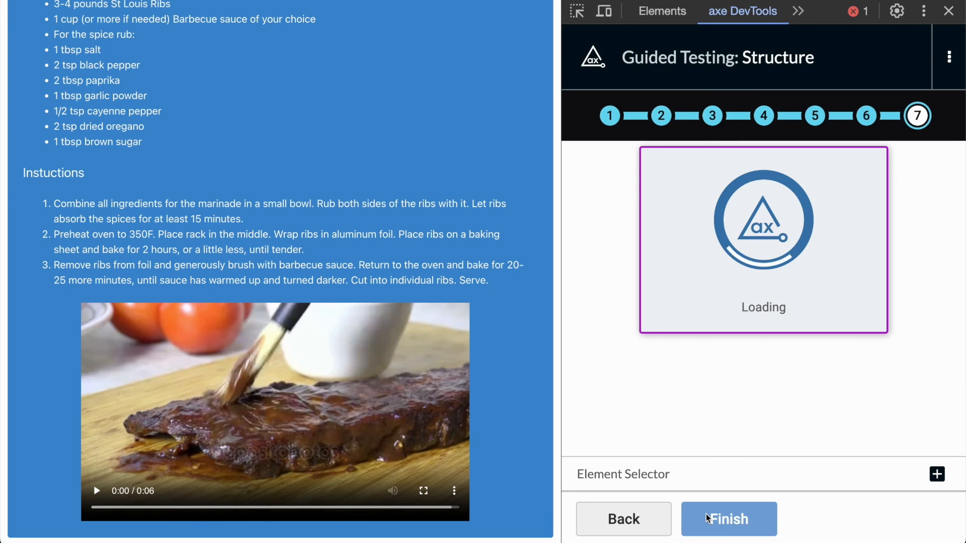